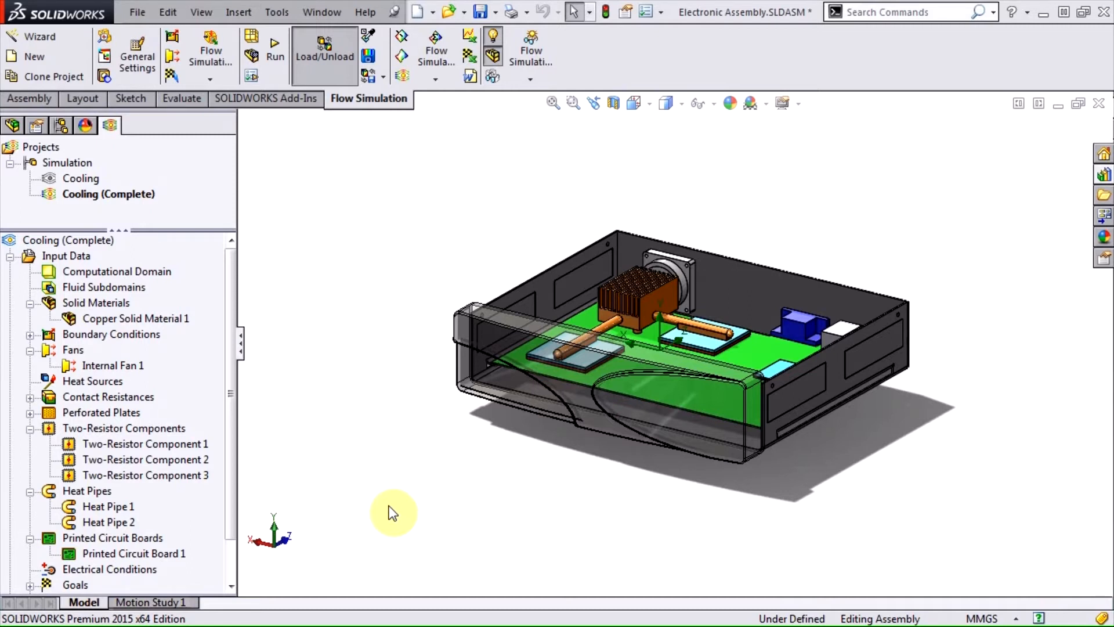
- Select Printed Circuit Board 1 and bring up its actions menu
{"action": "left_click", "coordinate": [133, 554]}
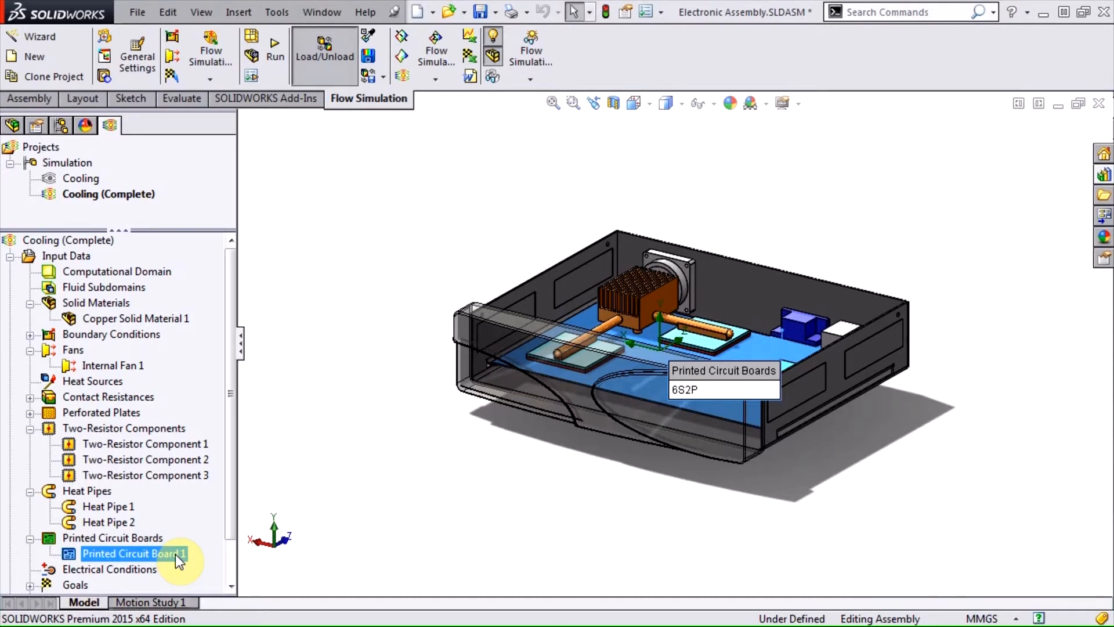
{"action": "right_click", "coordinate": [133, 554]}
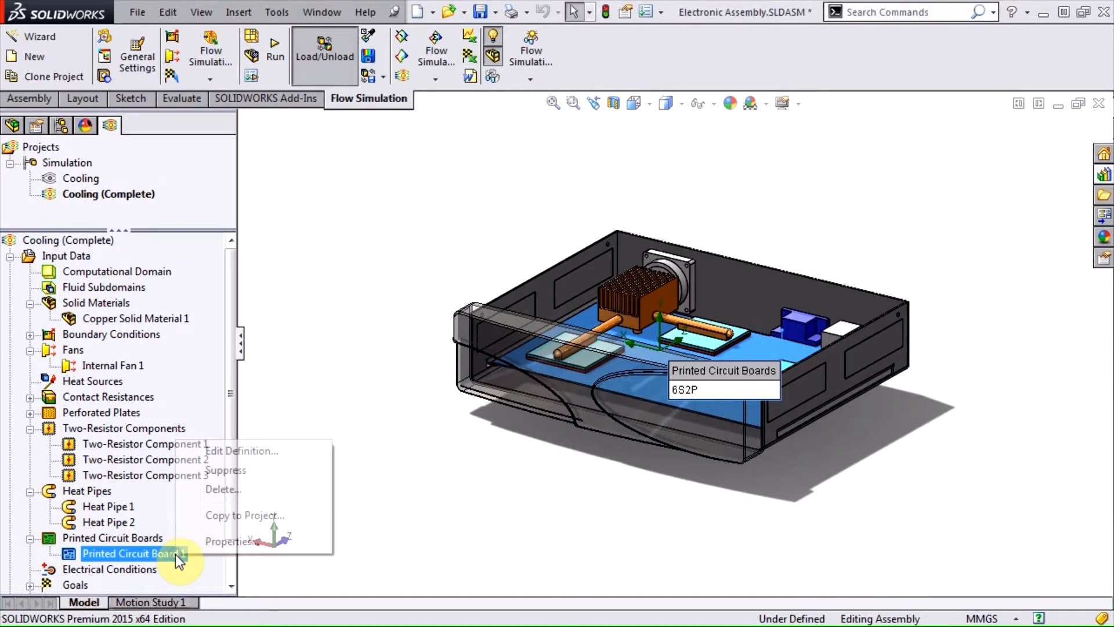
- Review the 6S2P board's conducting layers table and properties in the Engineering Database
{"action": "left_click", "coordinate": [240, 451]}
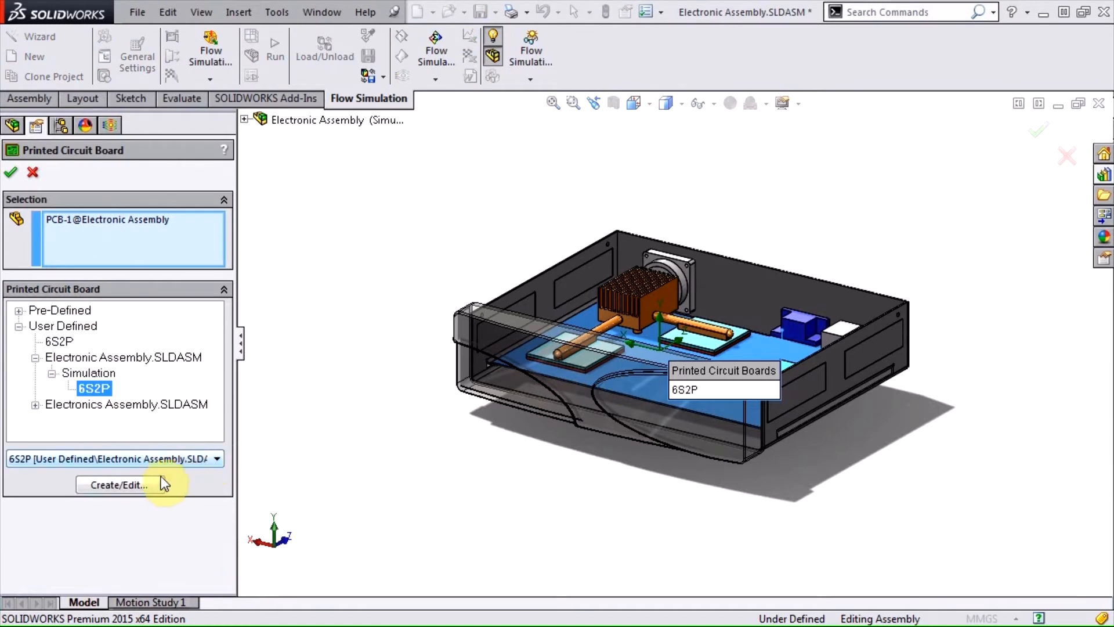
{"action": "left_click", "coordinate": [115, 484]}
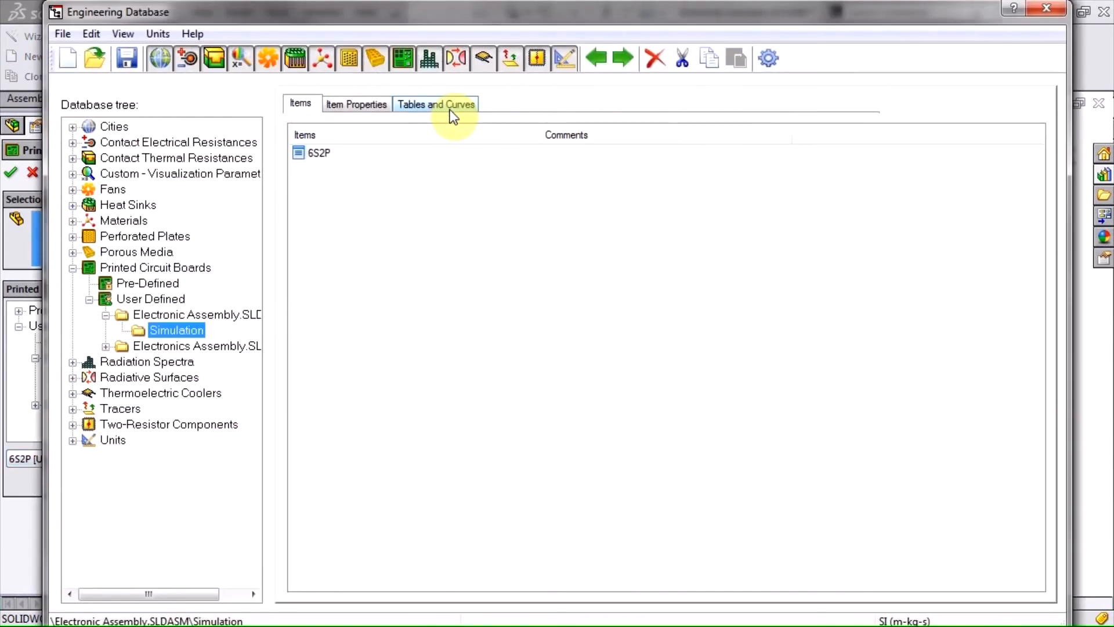
{"action": "left_click", "coordinate": [435, 104]}
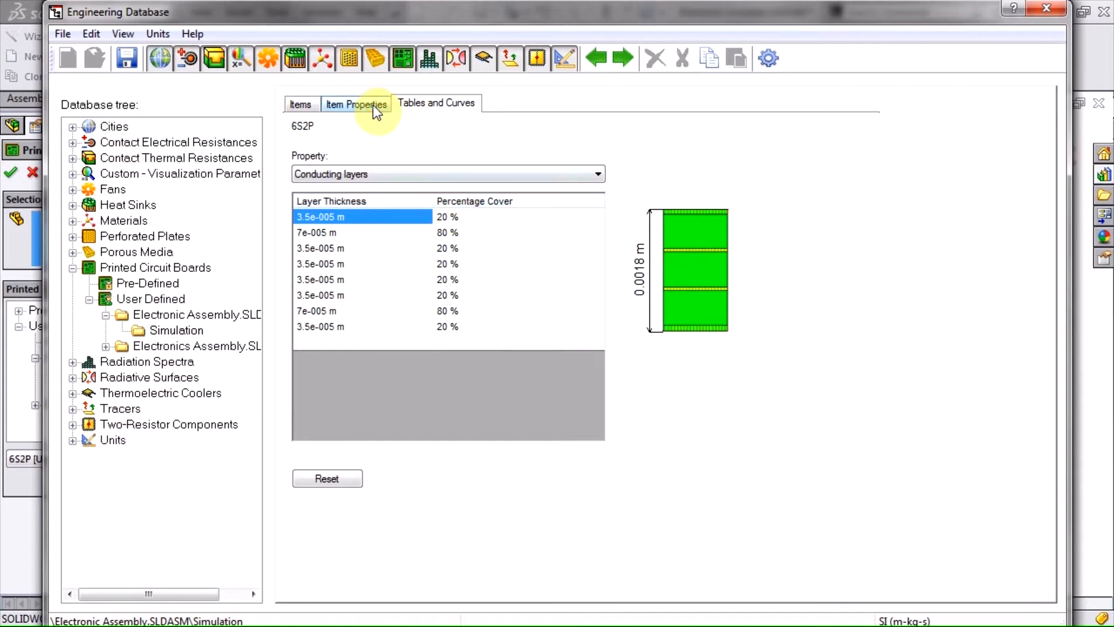
{"action": "left_click", "coordinate": [356, 104]}
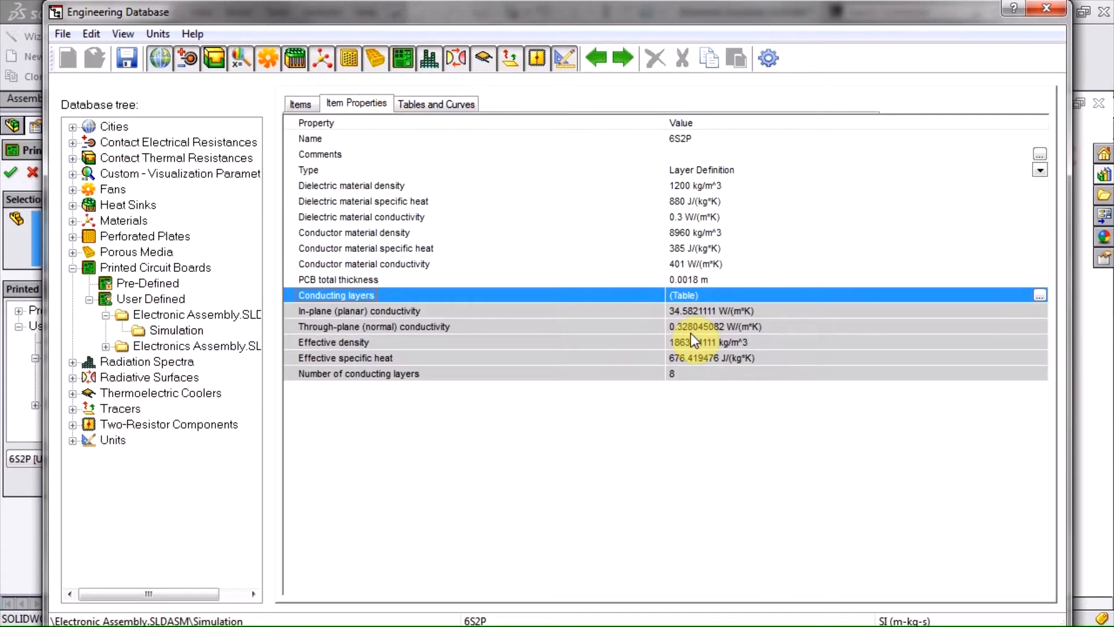
{"action": "left_click", "coordinate": [301, 104]}
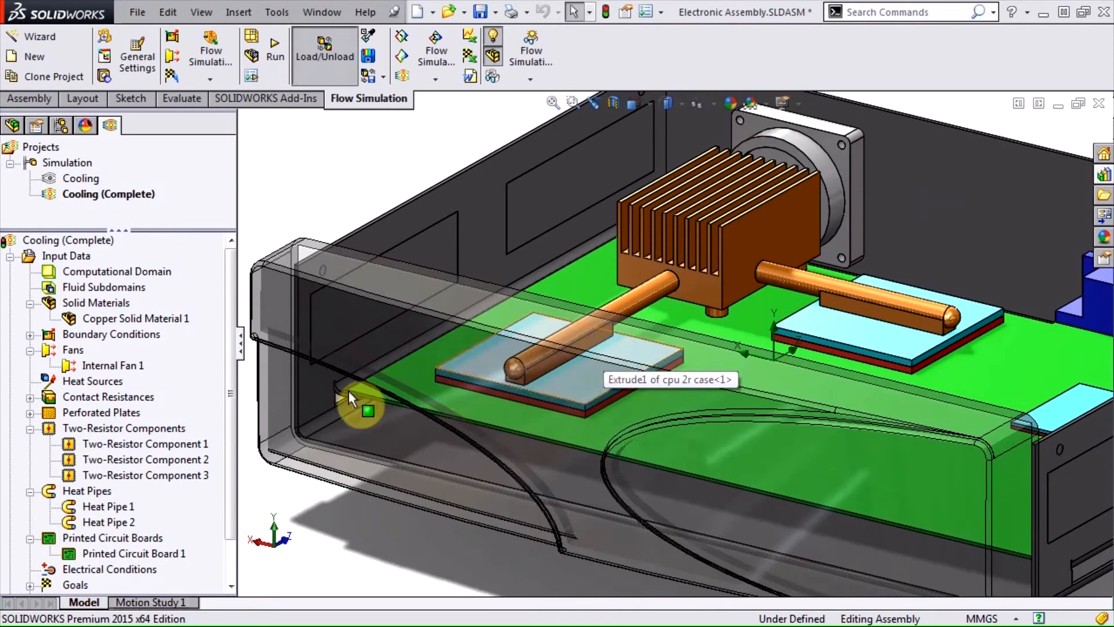
{"action": "left_click", "coordinate": [145, 444]}
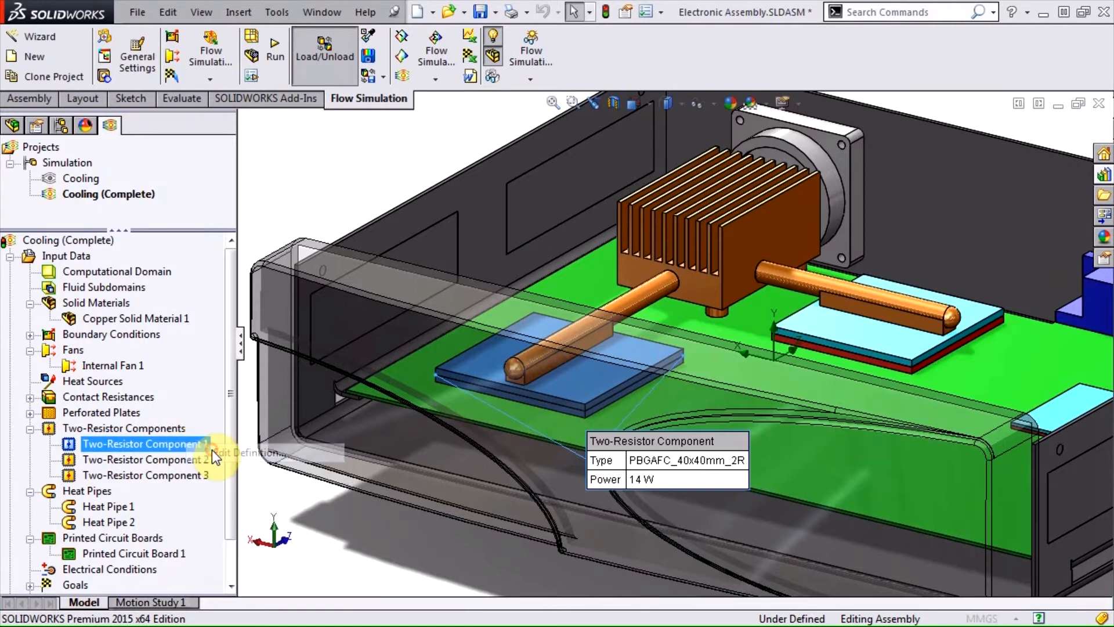
{"action": "double_click", "coordinate": [142, 444]}
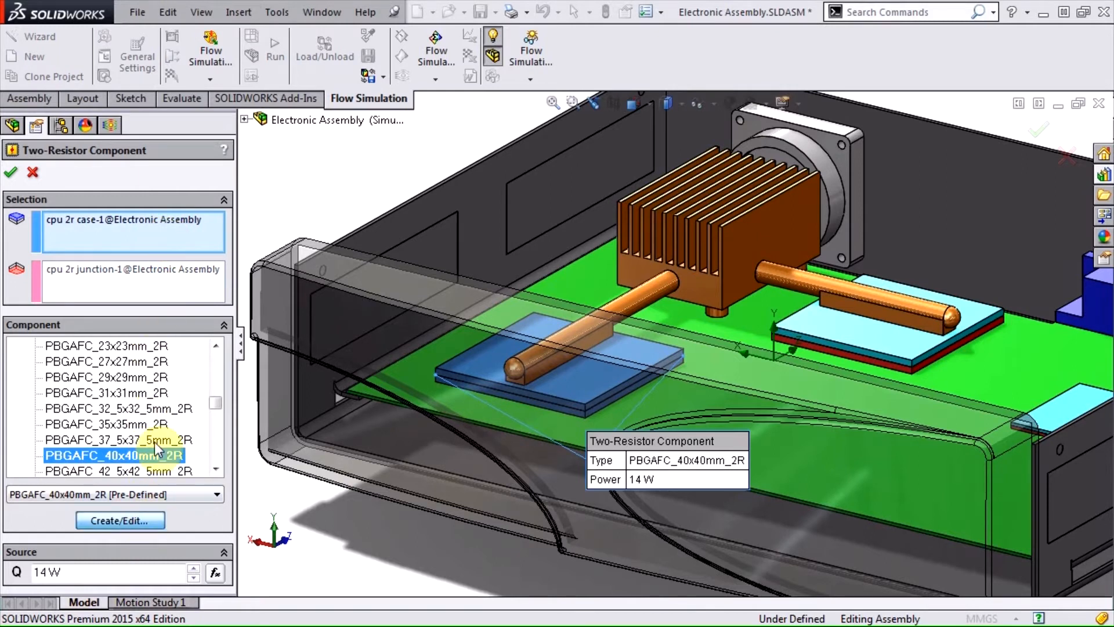
{"action": "left_click", "coordinate": [120, 520]}
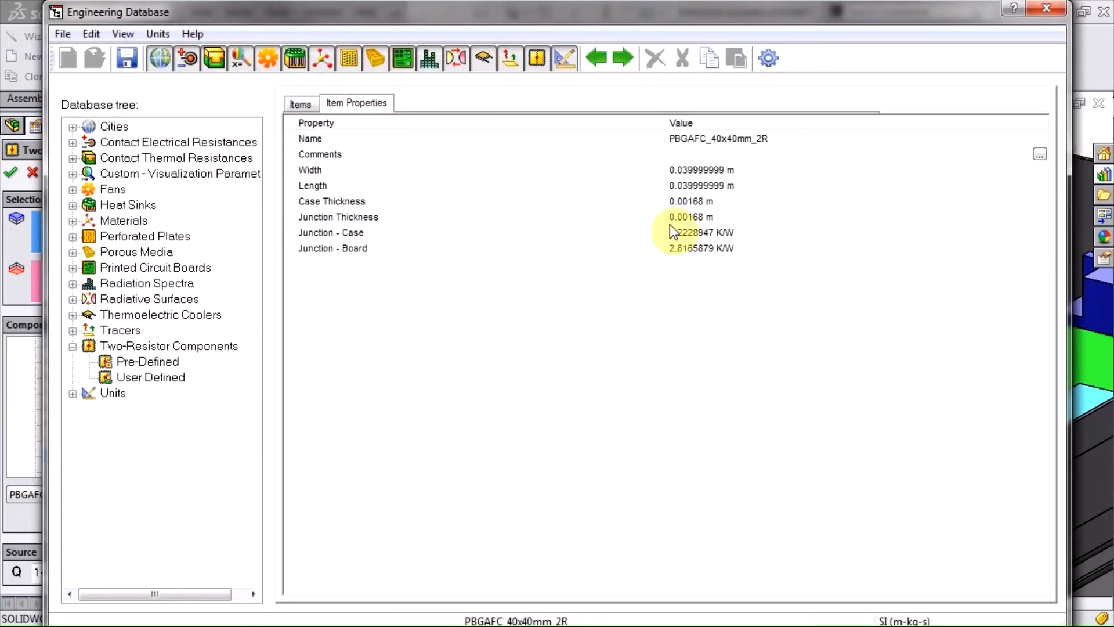
{"action": "mouse_move", "coordinate": [689, 269]}
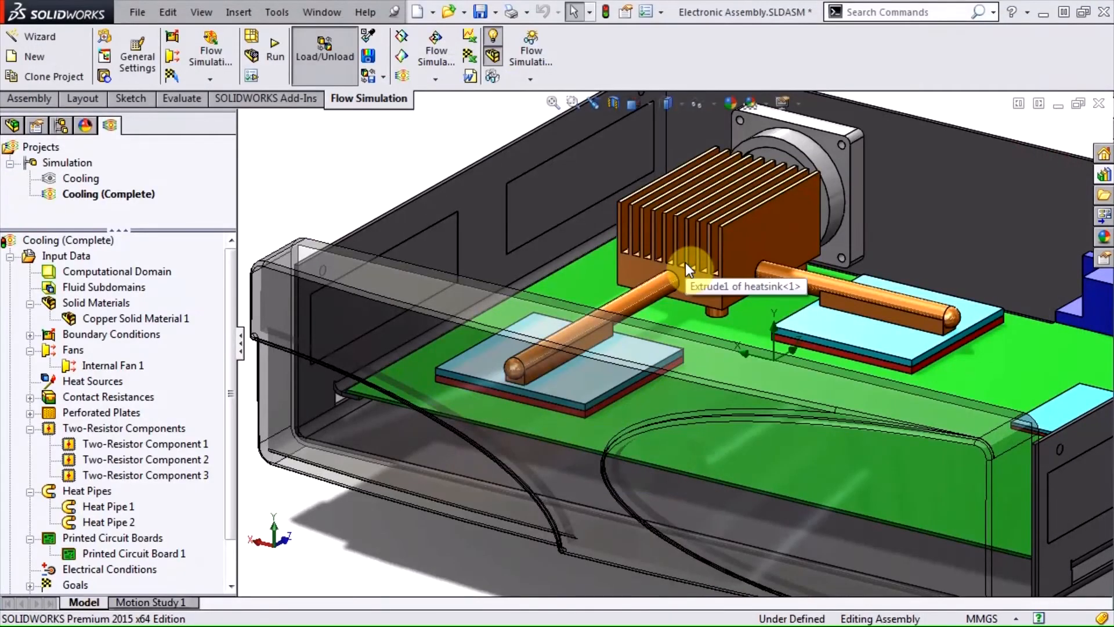
- Inspect Heat Pipe 1's definition and 0.3 K/W thermal resistance, then close it
{"action": "left_click", "coordinate": [108, 507]}
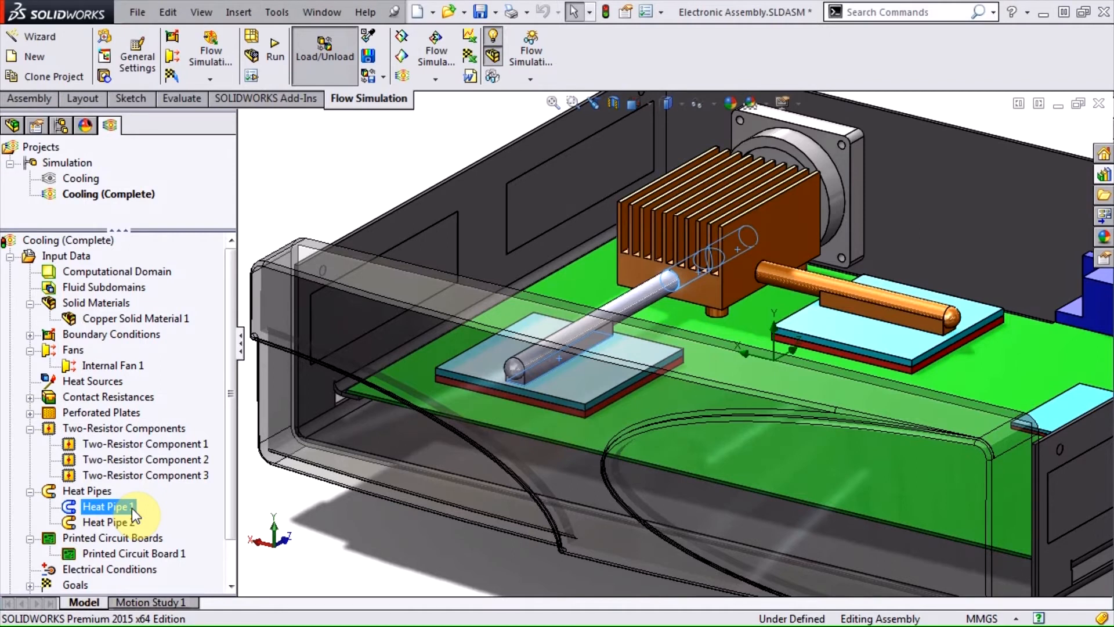
{"action": "right_click", "coordinate": [108, 506]}
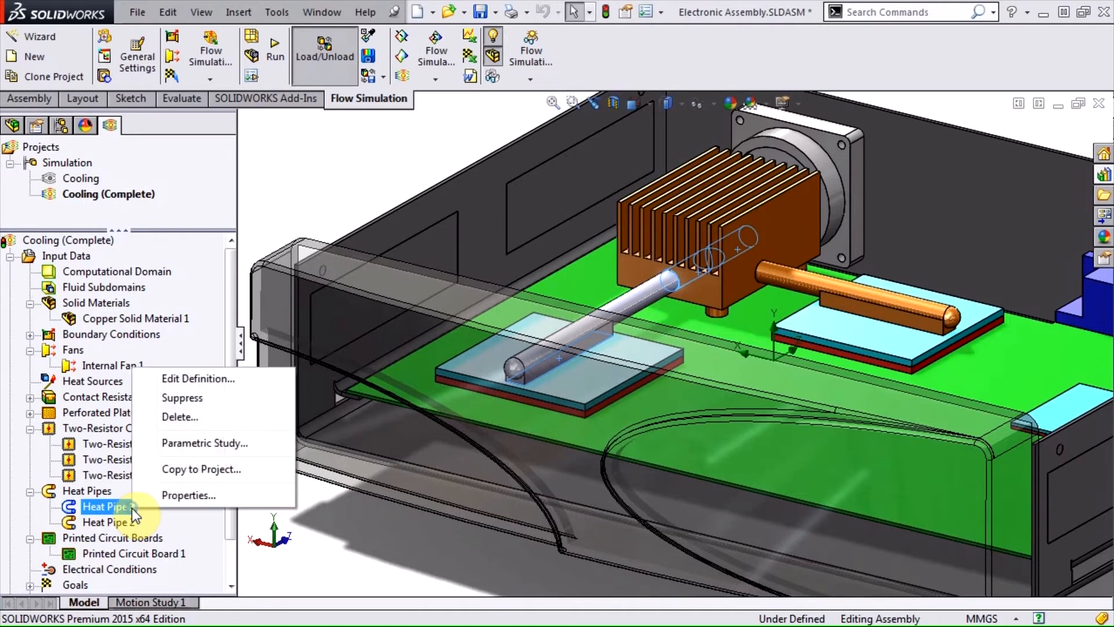
{"action": "left_click", "coordinate": [198, 378]}
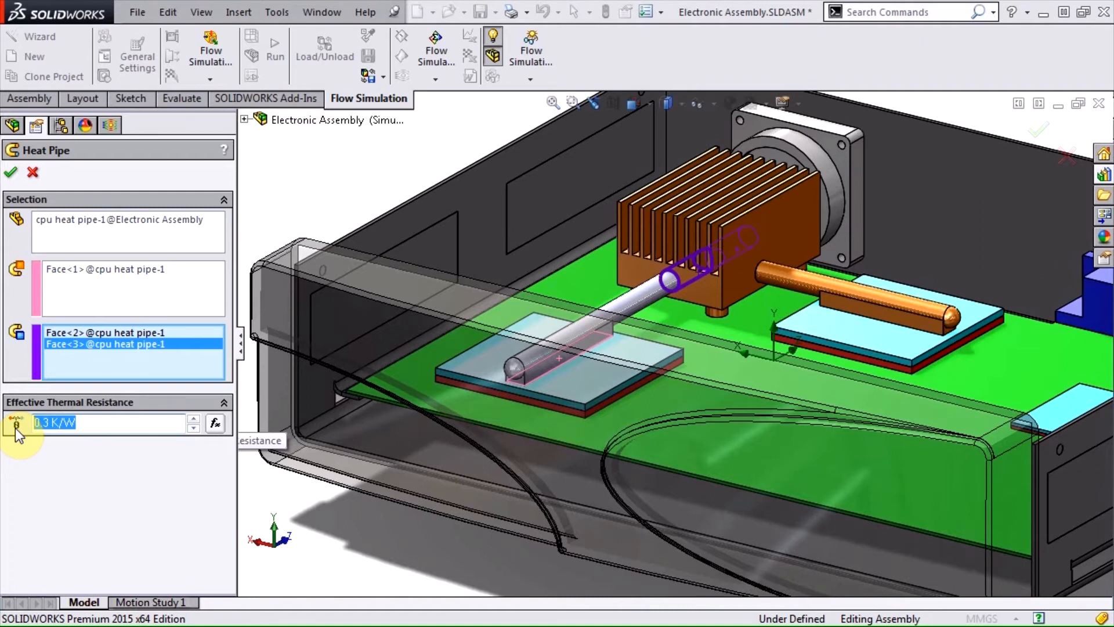
{"action": "left_click", "coordinate": [11, 172]}
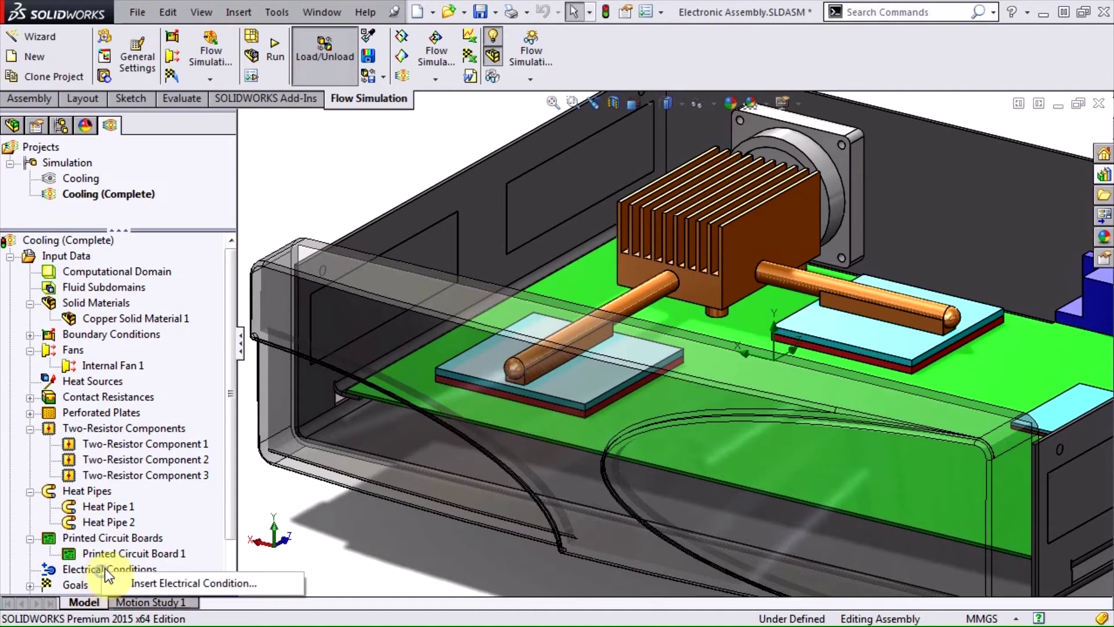
- Preview the Insert Electrical Condition options, then cancel without adding one
{"action": "left_click", "coordinate": [189, 583]}
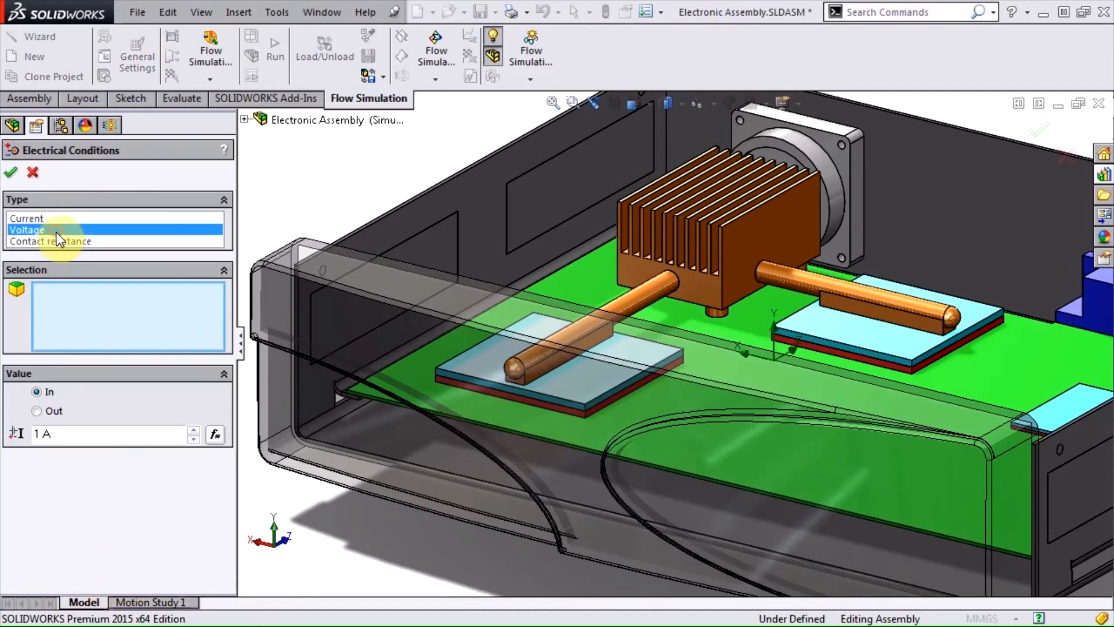
{"action": "left_click", "coordinate": [50, 242]}
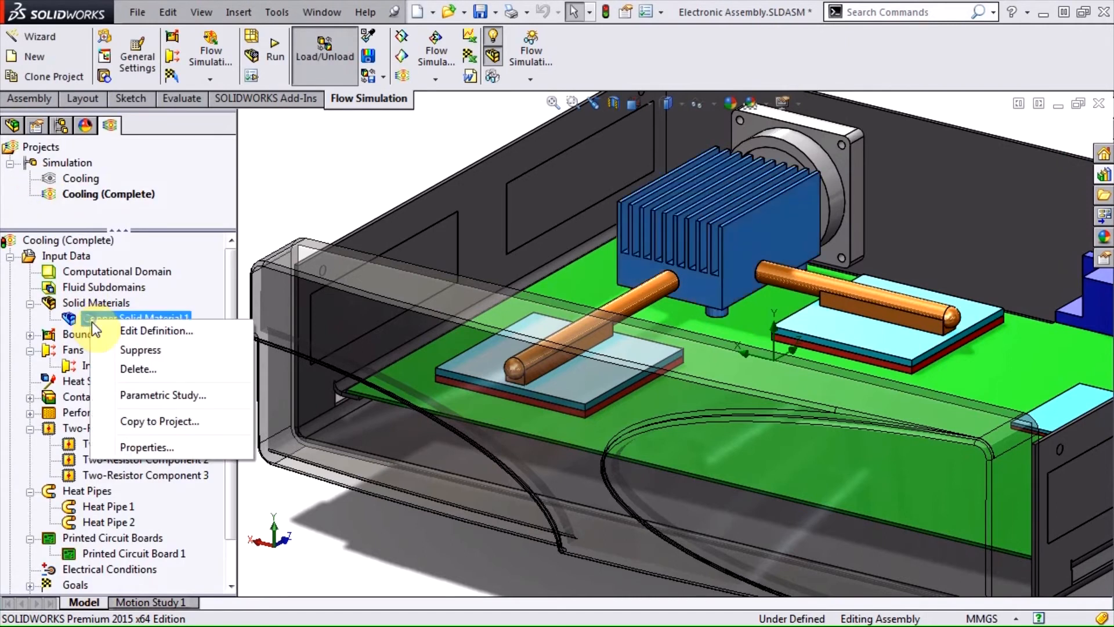
- Open Copper Solid Material 1's database entry to view its resistivity-temperature curve
{"action": "left_click", "coordinate": [156, 331]}
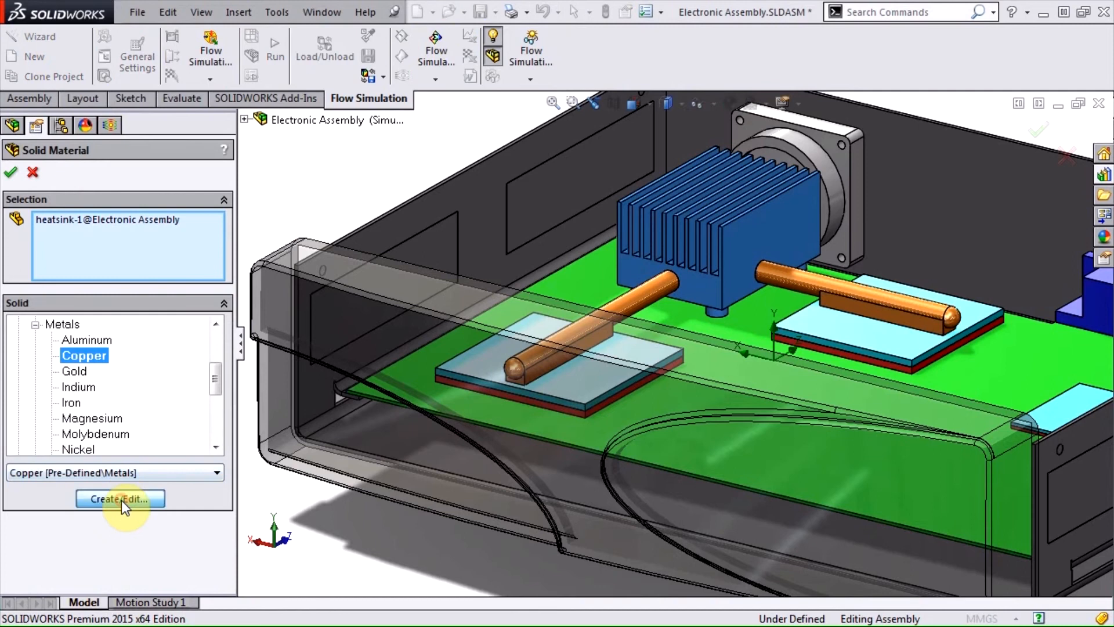
{"action": "left_click", "coordinate": [120, 499]}
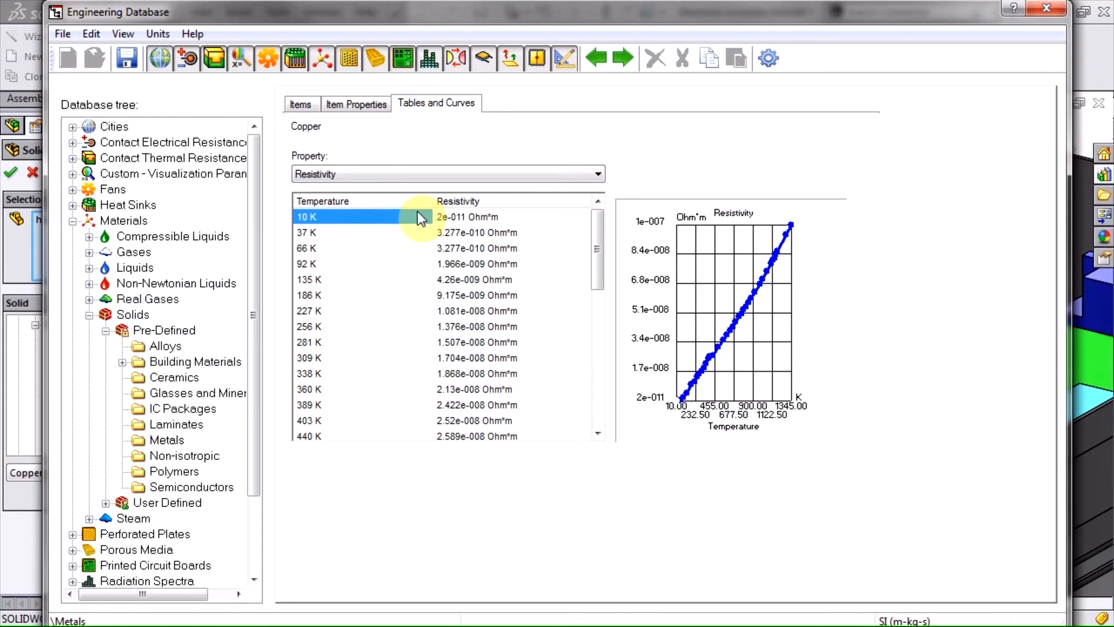
{"action": "mouse_move", "coordinate": [78, 228]}
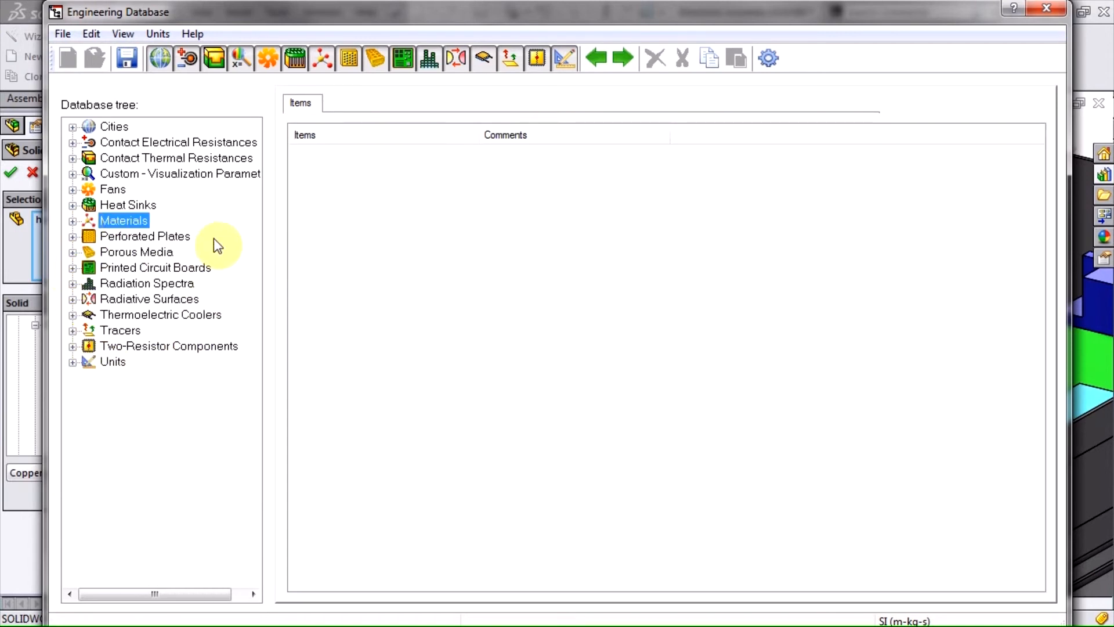
{"action": "mouse_move", "coordinate": [110, 382]}
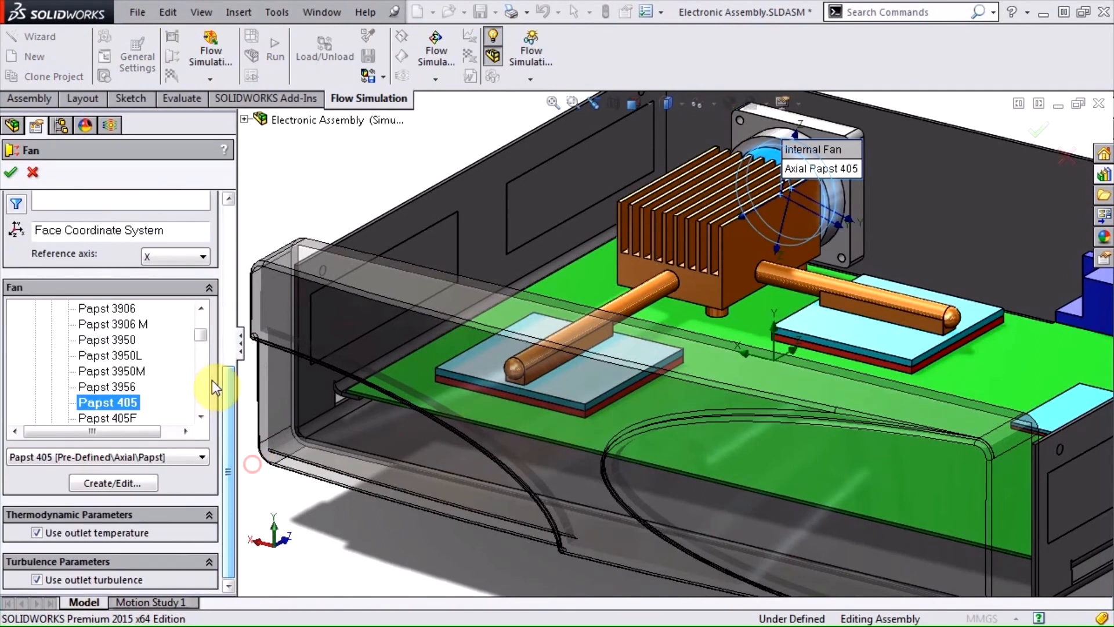
- Browse Internal Fan 1's Papst 405 fan list, then cancel the definition
{"action": "scroll", "scroll_direction": "down", "scroll_amount": 3}
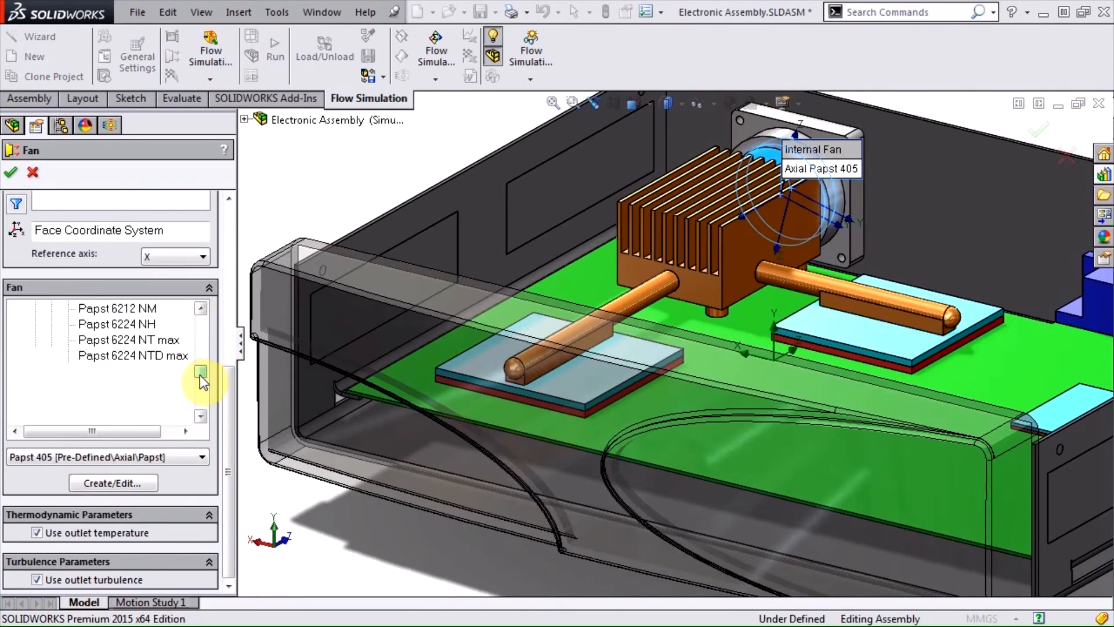
{"action": "scroll", "scroll_direction": "down", "scroll_amount": 3}
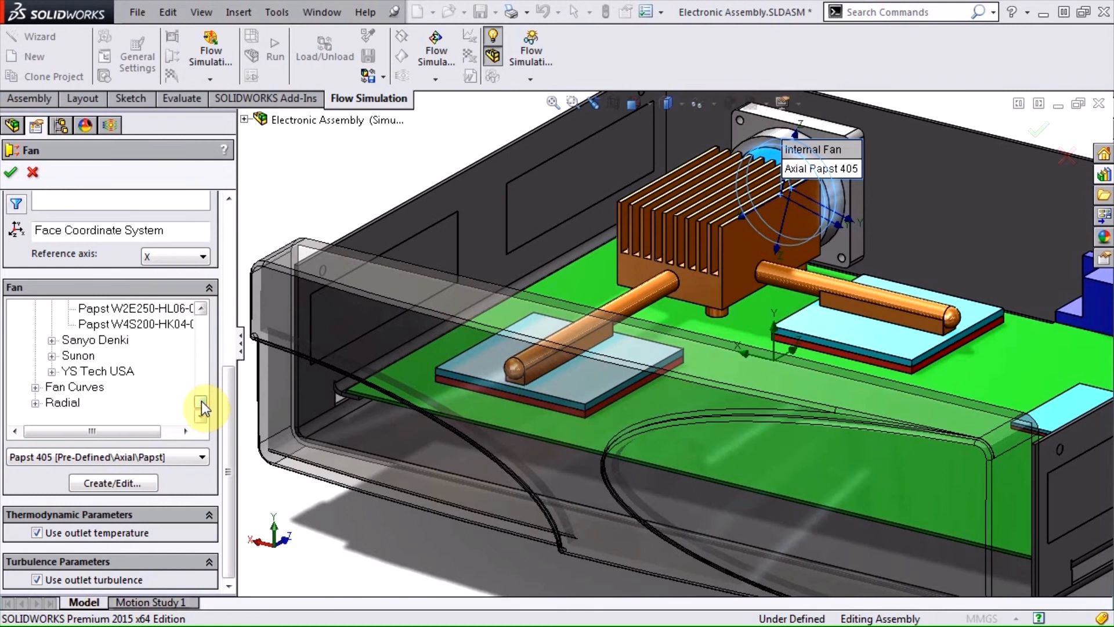
{"action": "left_click", "coordinate": [9, 172]}
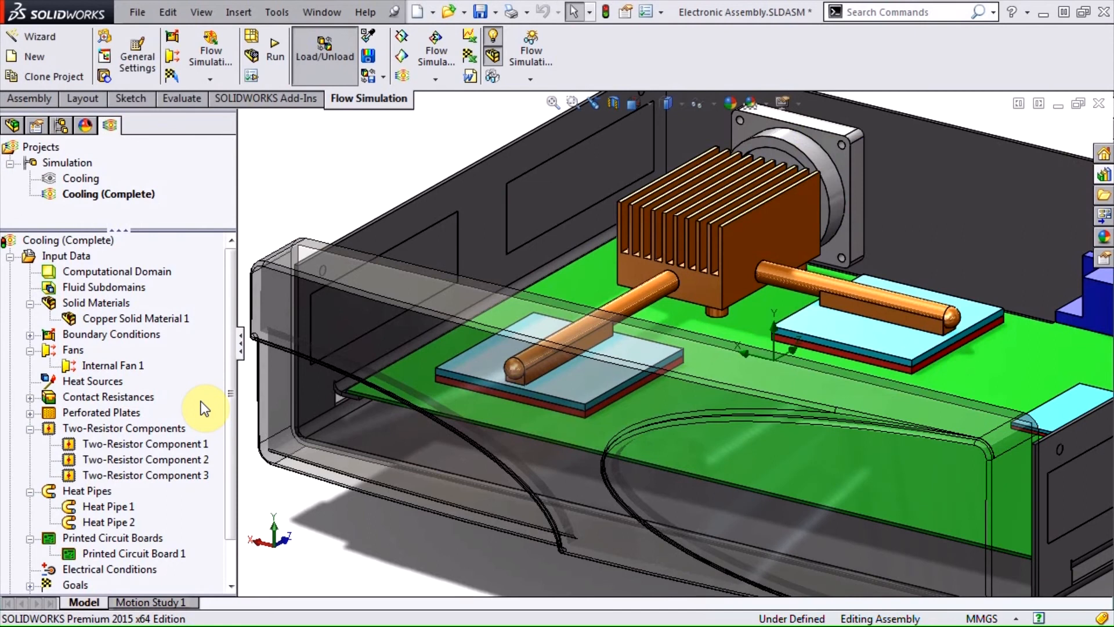